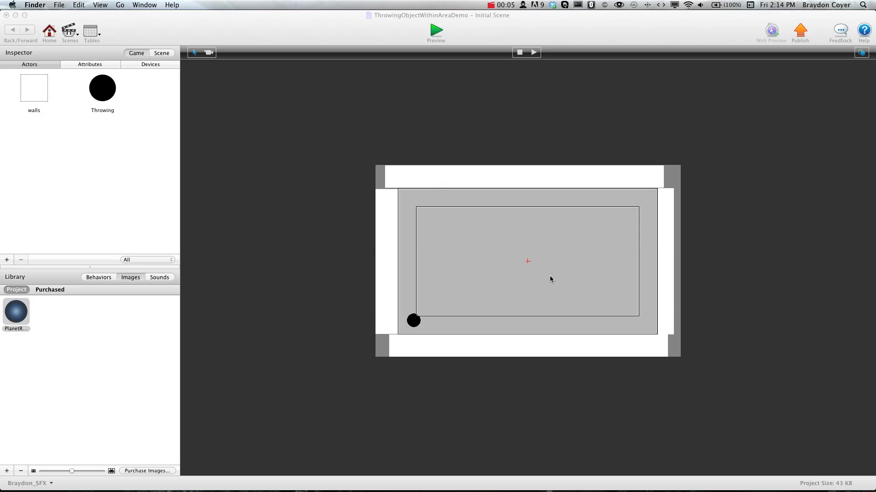
mouse_move(491, 292)
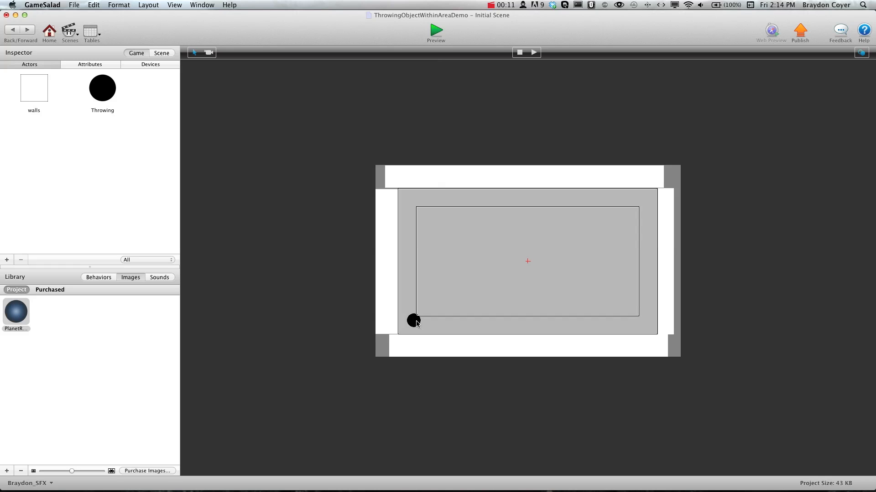
mouse_move(485, 282)
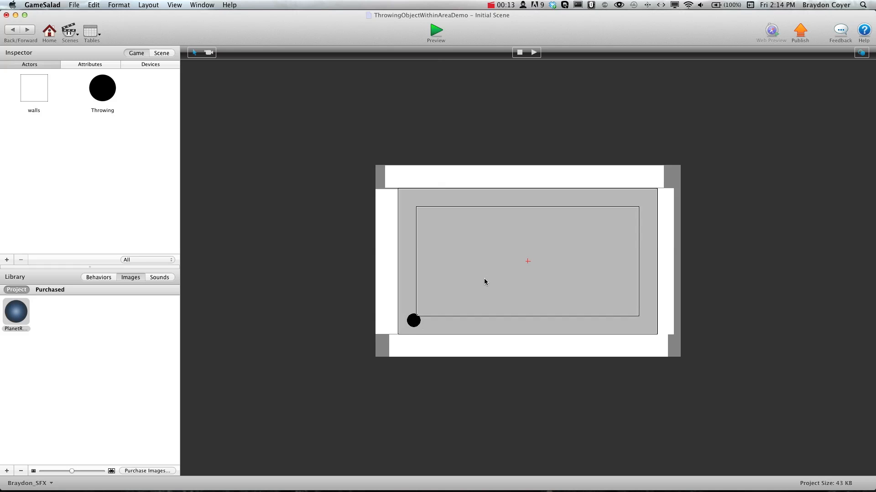
mouse_move(454, 294)
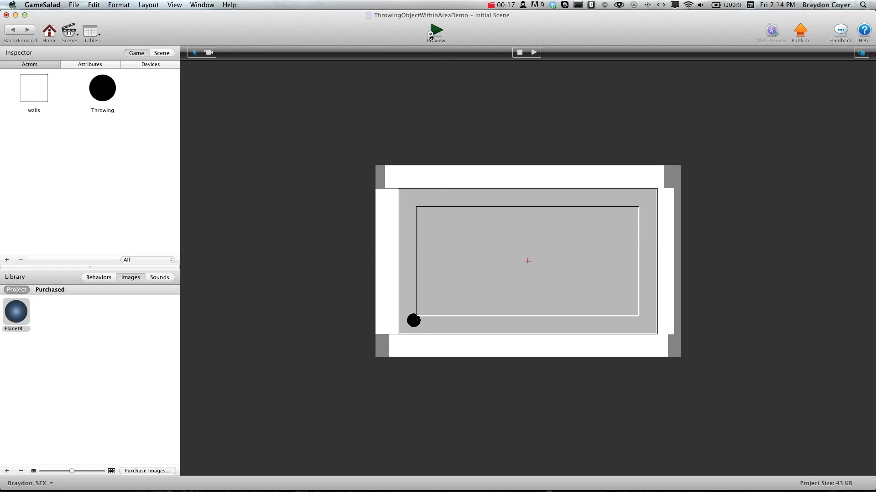
- Test-play the scene flinging the ball, then bring up the Throwing actor's behaviours for editing
left_click(435, 31)
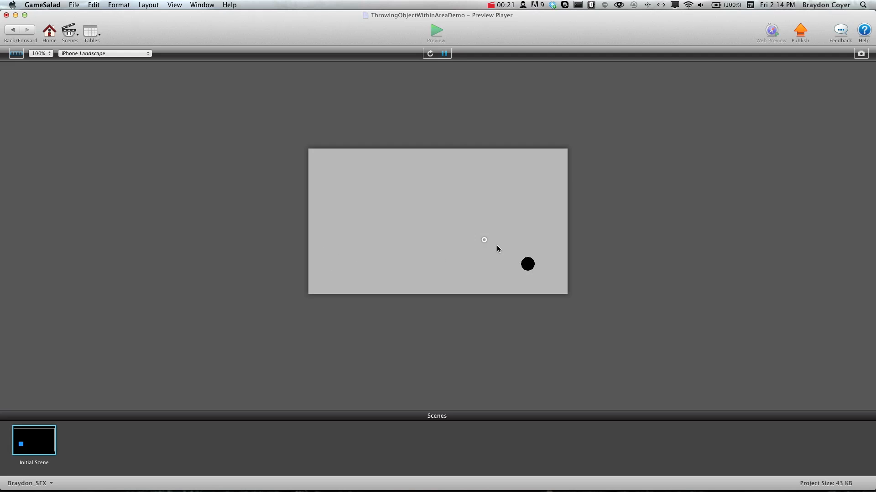
left_click_drag(526, 263, 422, 284)
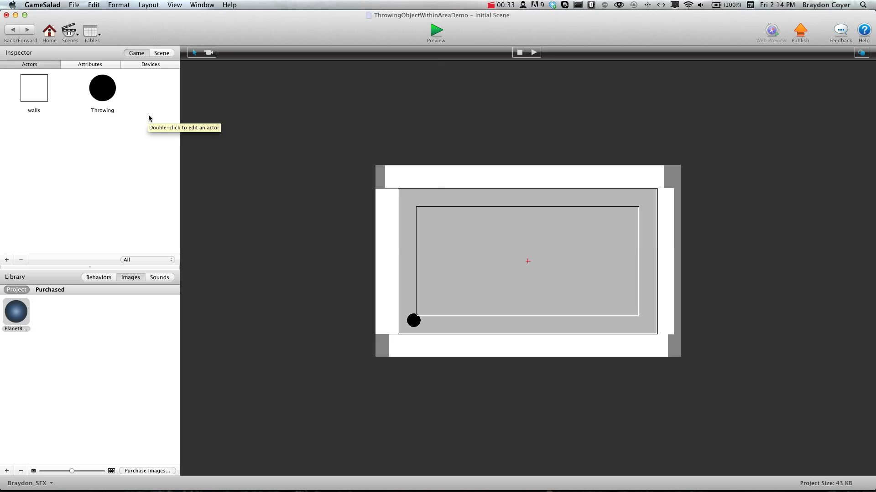
mouse_move(143, 133)
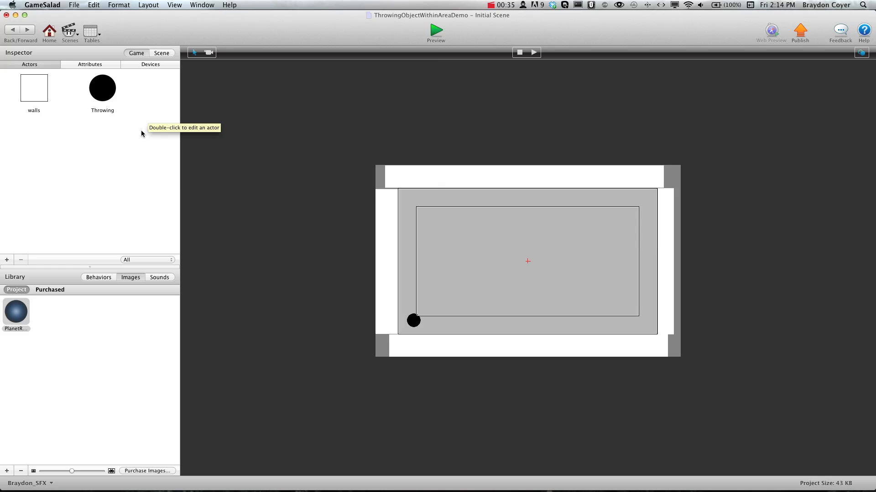
mouse_move(134, 125)
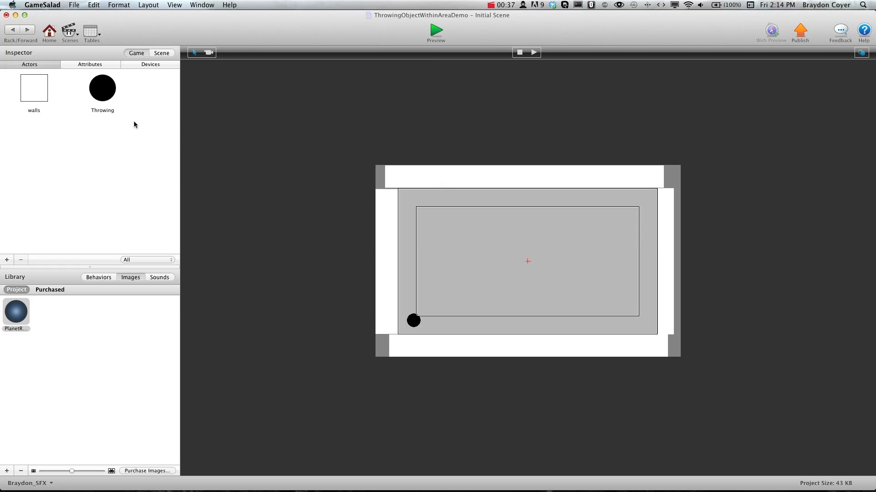
double_click(101, 88)
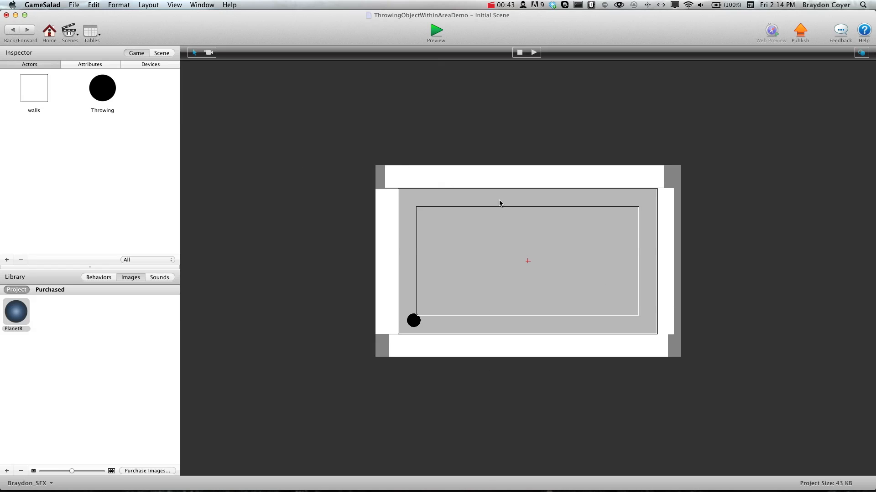
mouse_move(528, 211)
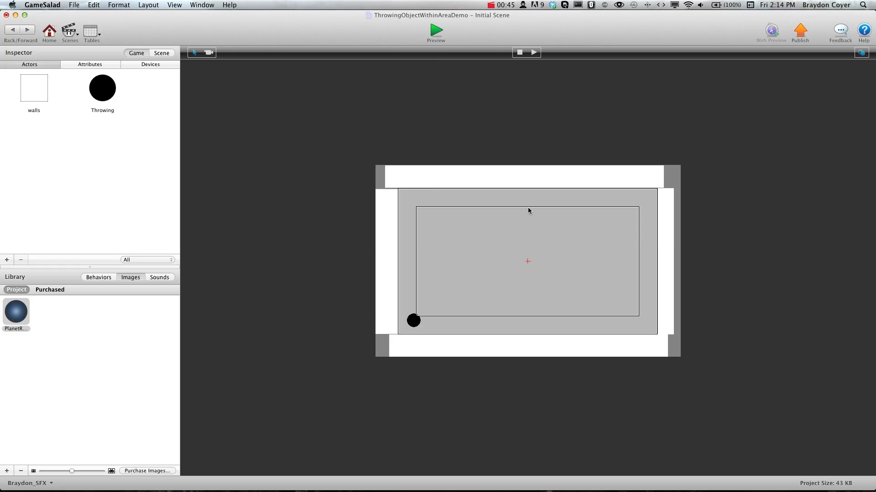
mouse_move(528, 219)
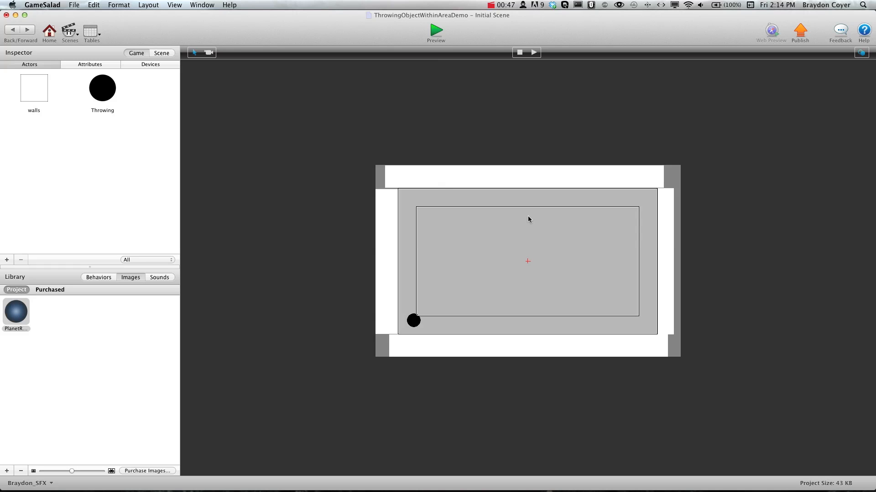
mouse_move(528, 263)
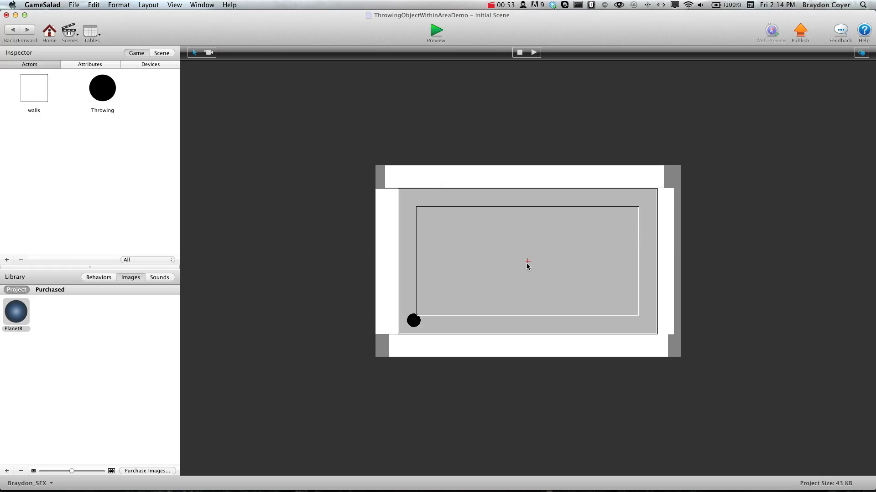
mouse_move(528, 266)
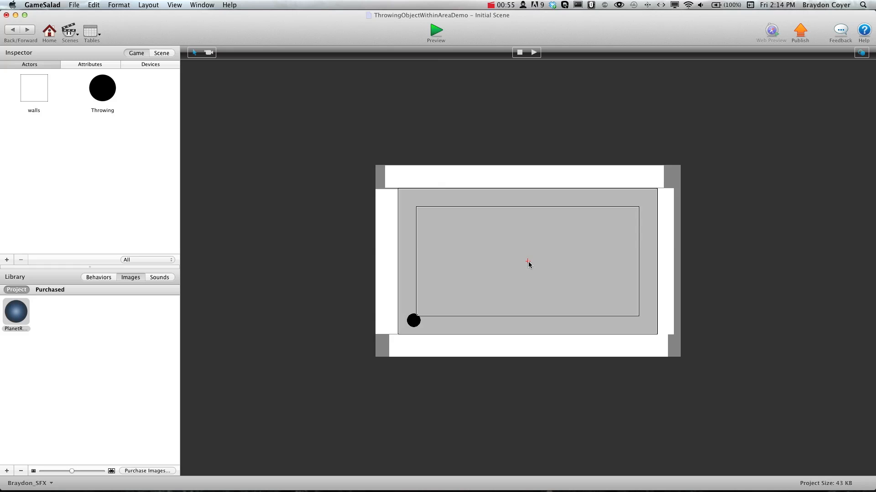
mouse_move(518, 267)
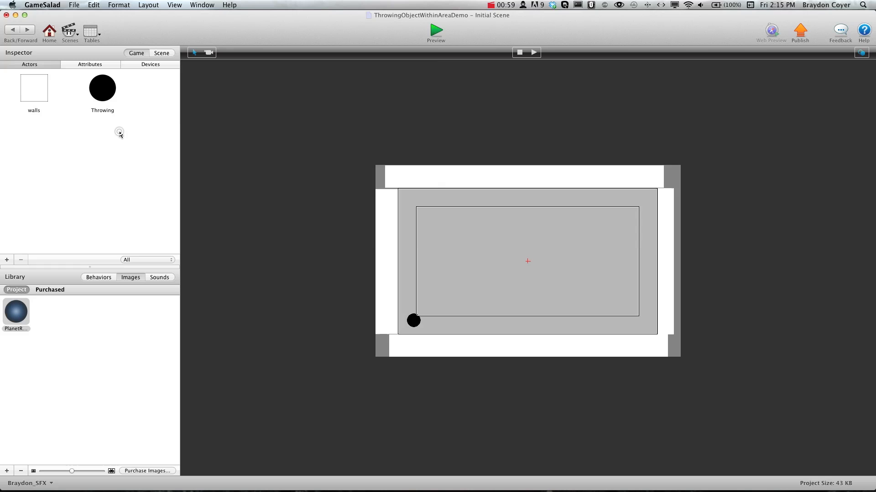
double_click(101, 87)
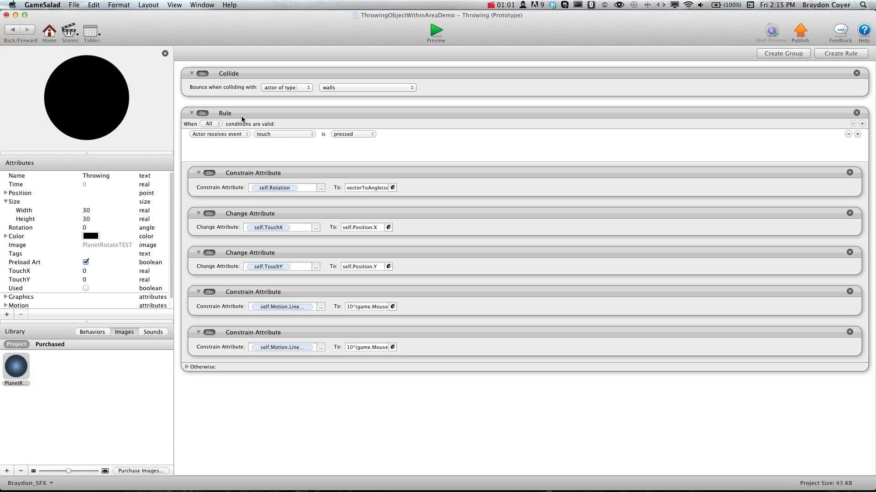
mouse_move(357, 240)
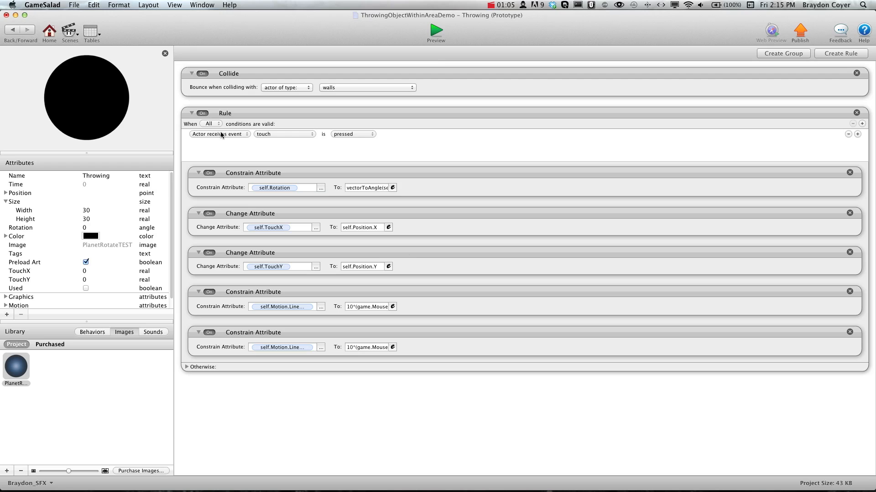
mouse_move(371, 137)
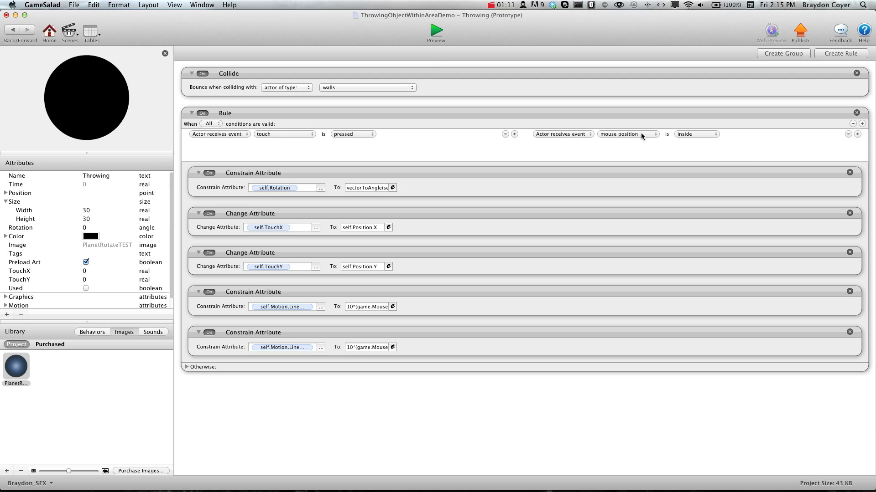
mouse_move(583, 138)
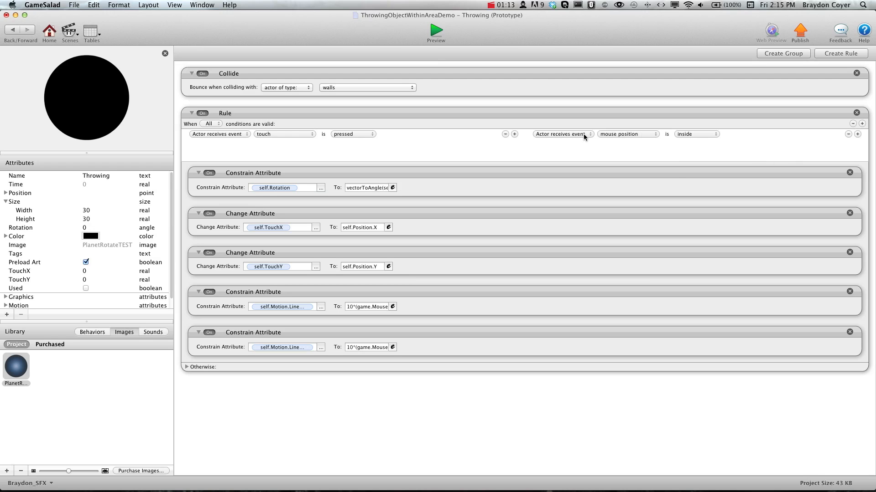
- Make the second condition an attribute check: self.Position.X ≤ 240
left_click(561, 134)
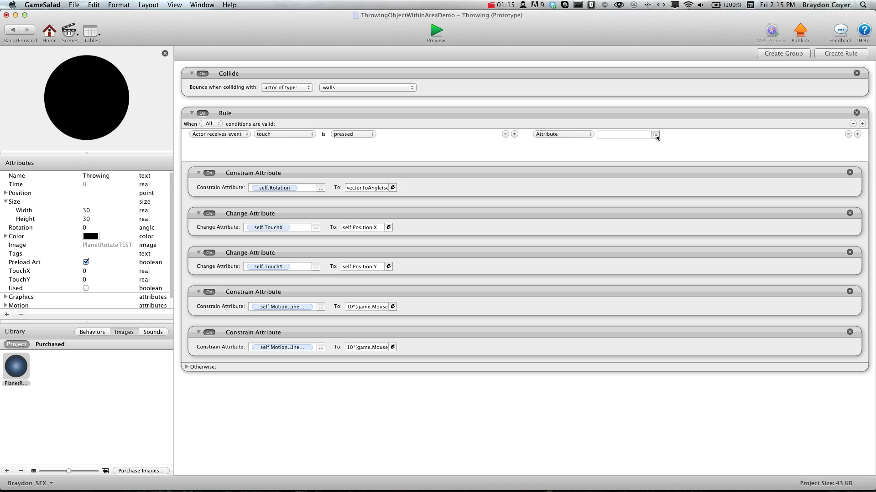
left_click(655, 134)
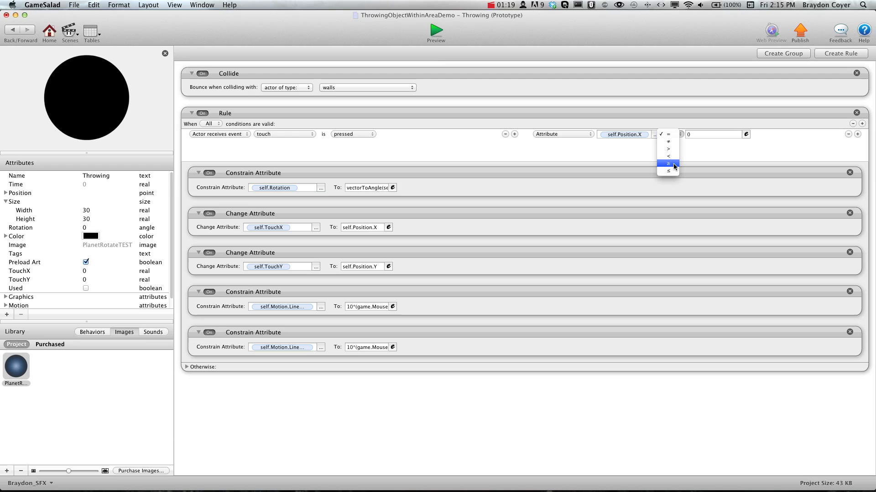
left_click(668, 165)
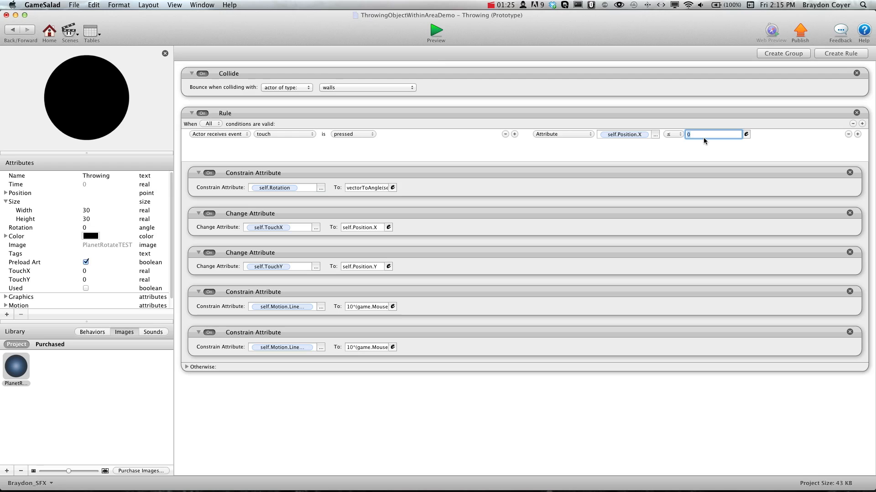
type("240")
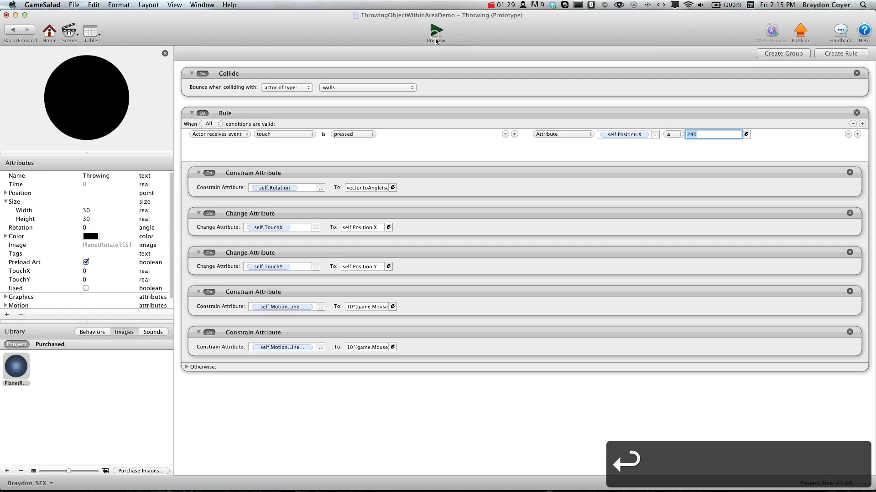
left_click(436, 31)
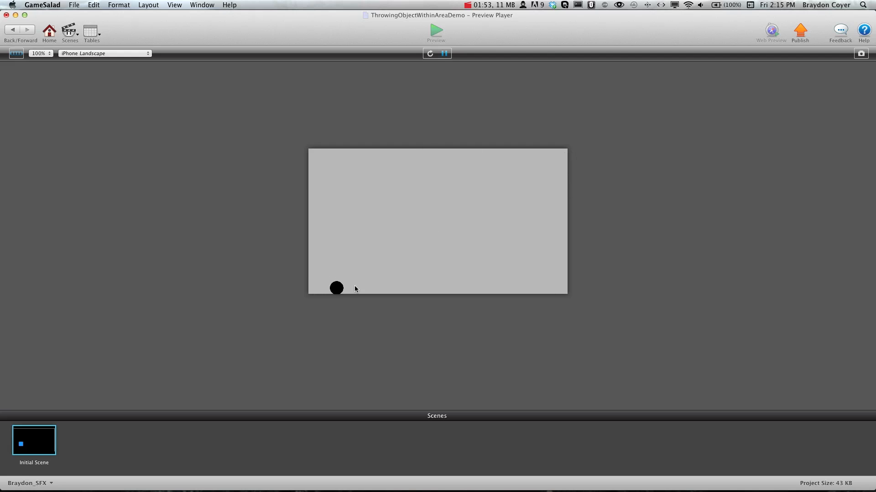
left_click_drag(336, 288, 357, 218)
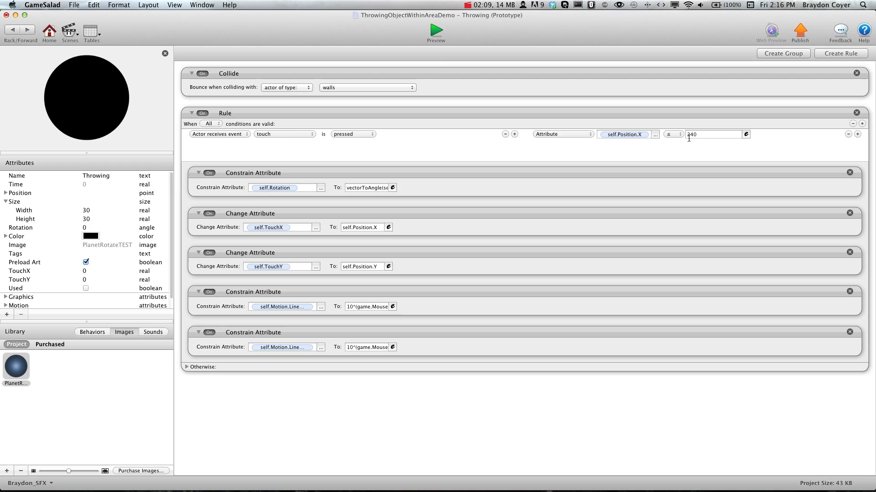
left_click(713, 134)
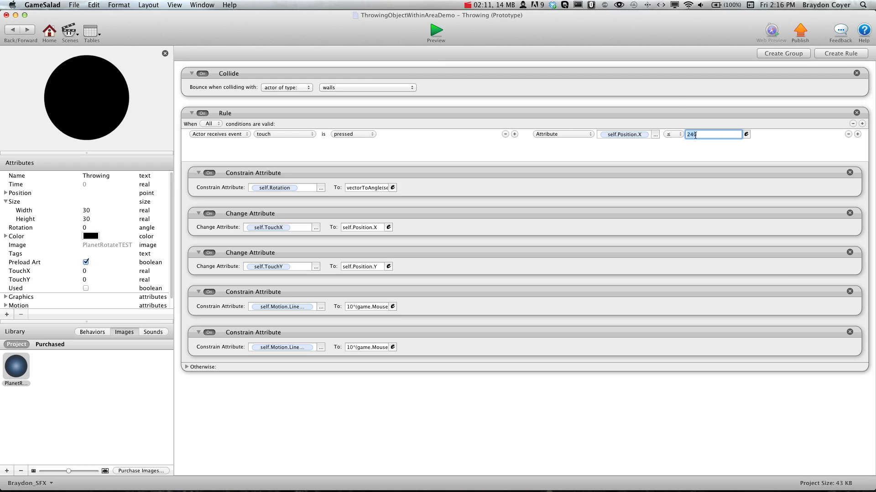
left_click(673, 134)
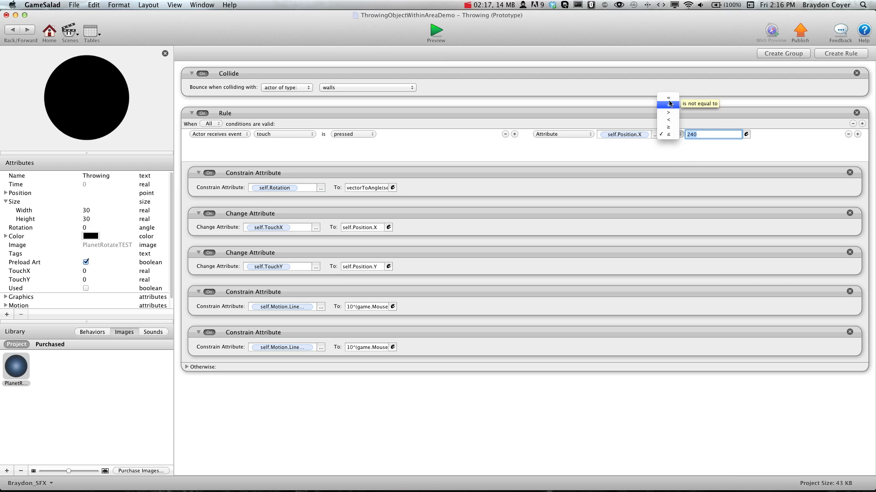
left_click(667, 134)
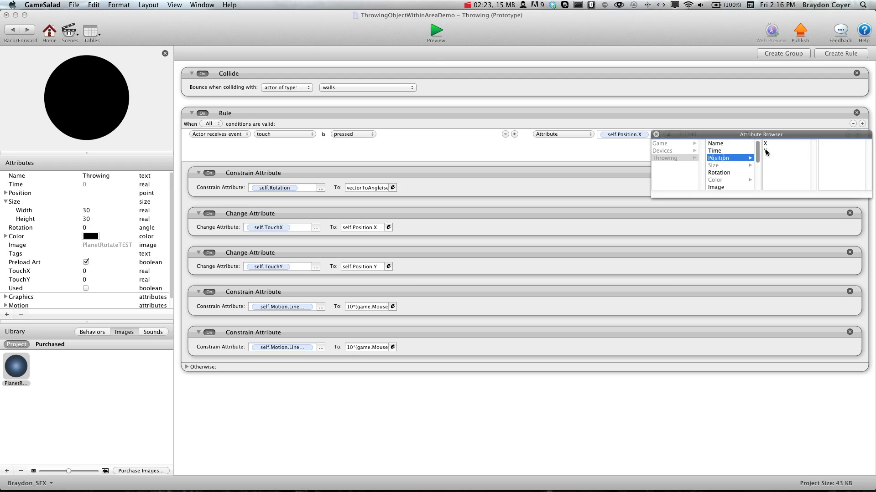
left_click(668, 134)
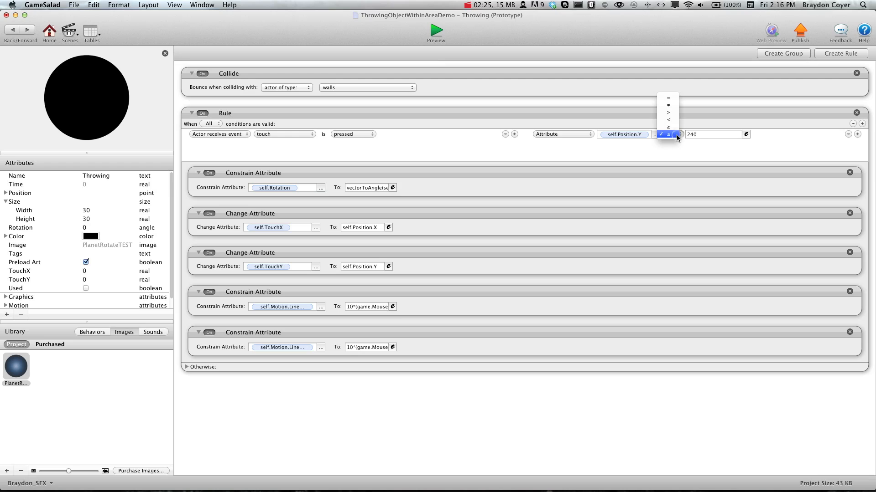
left_click(668, 135)
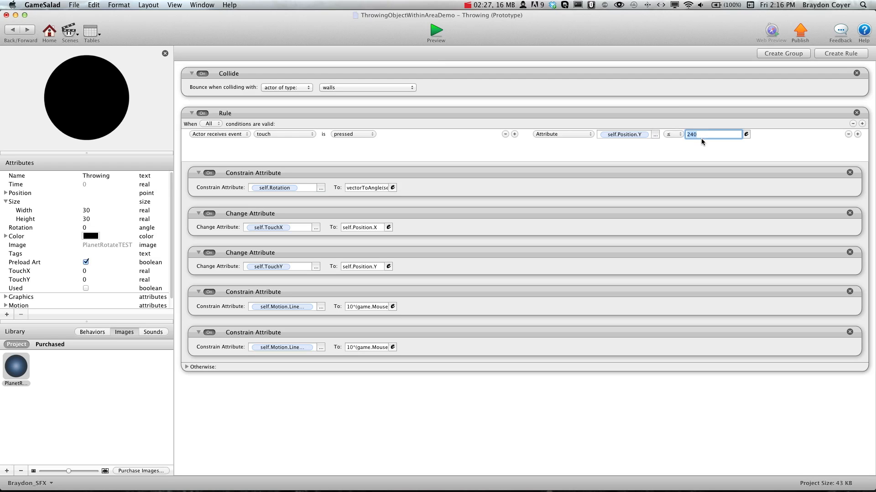
type("1")
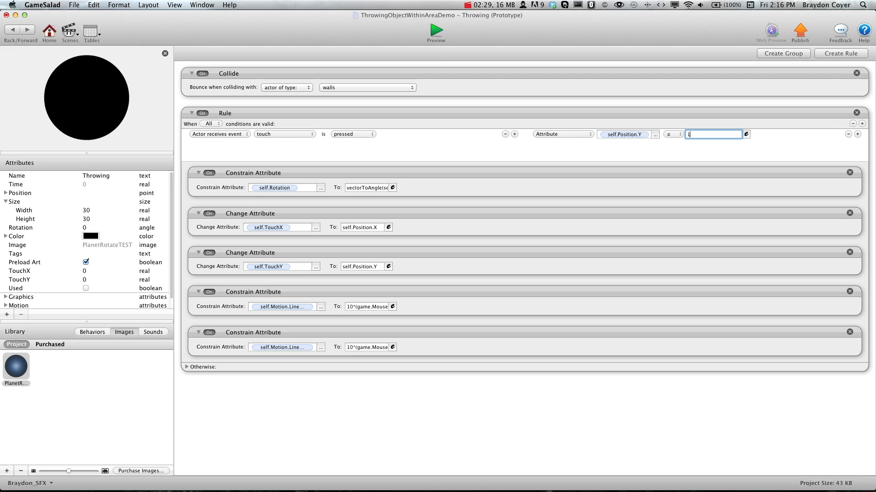
type("60")
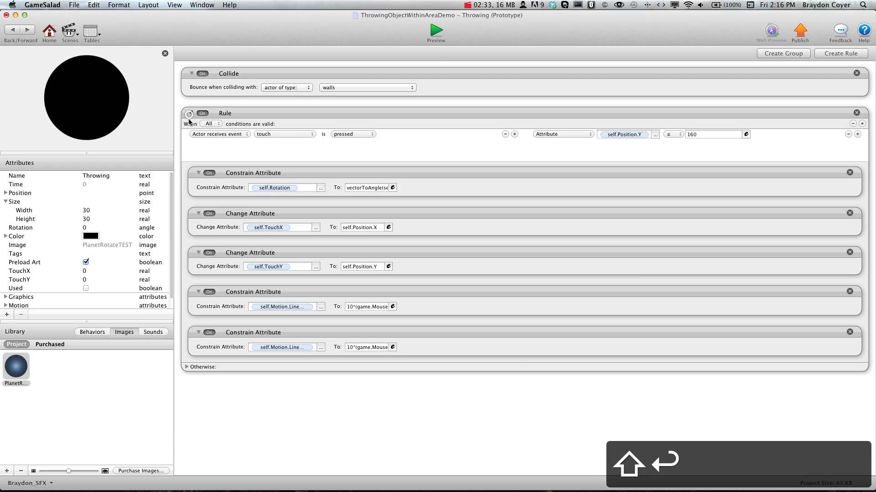
left_click(191, 113)
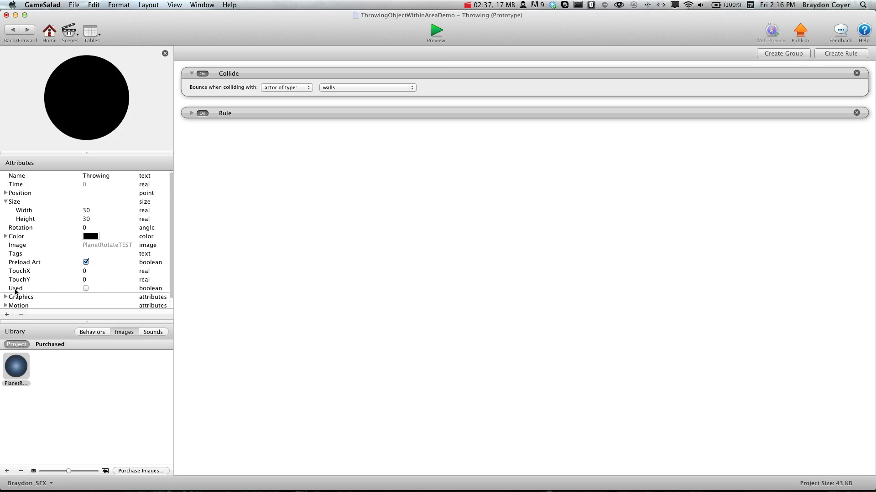
mouse_move(364, 274)
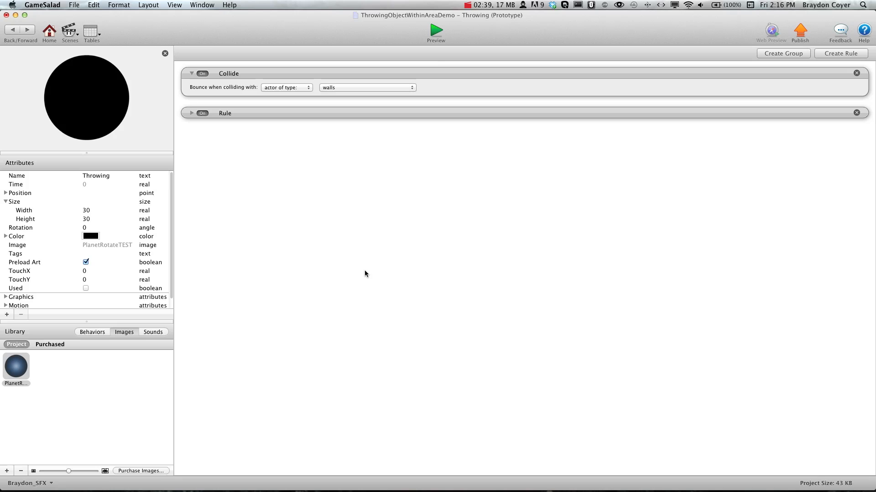
mouse_move(96, 287)
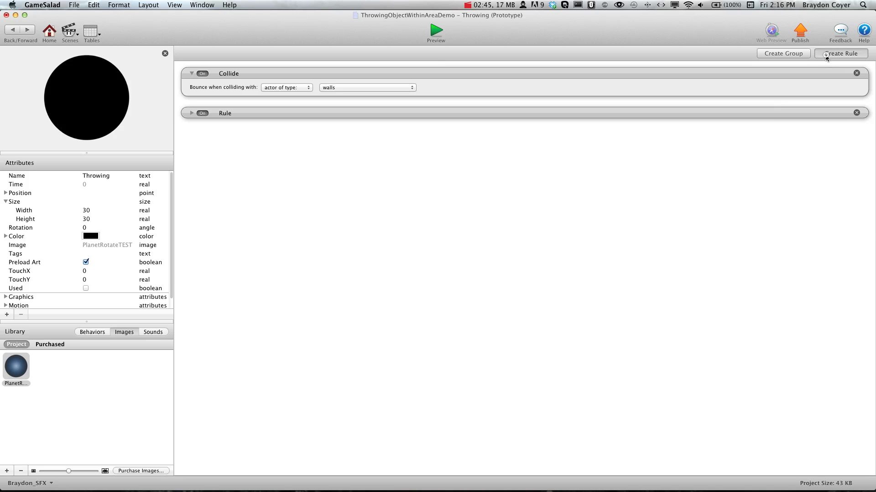
- Create a new rule whose condition is the attribute self.Position.X ≥ 240
left_click(840, 53)
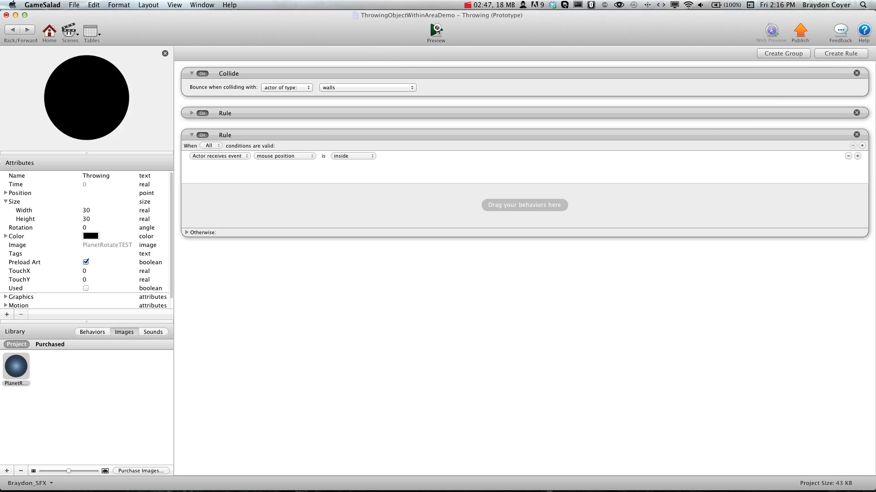
left_click(435, 29)
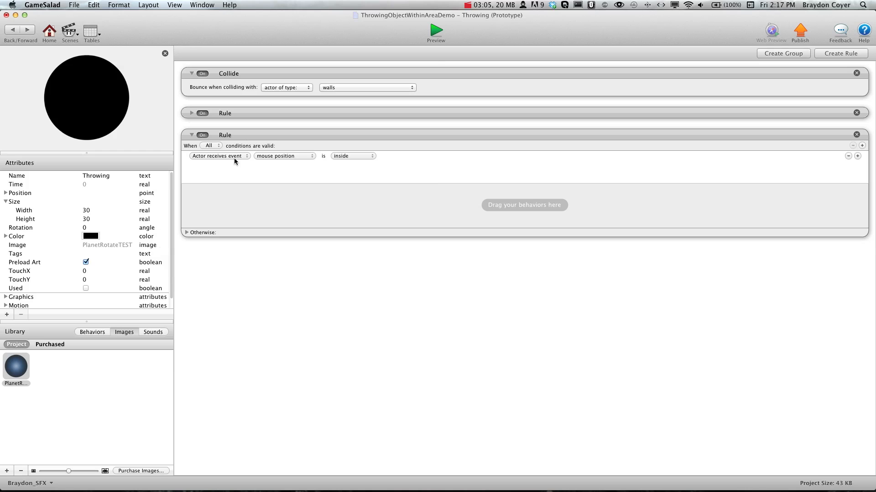
left_click(218, 156)
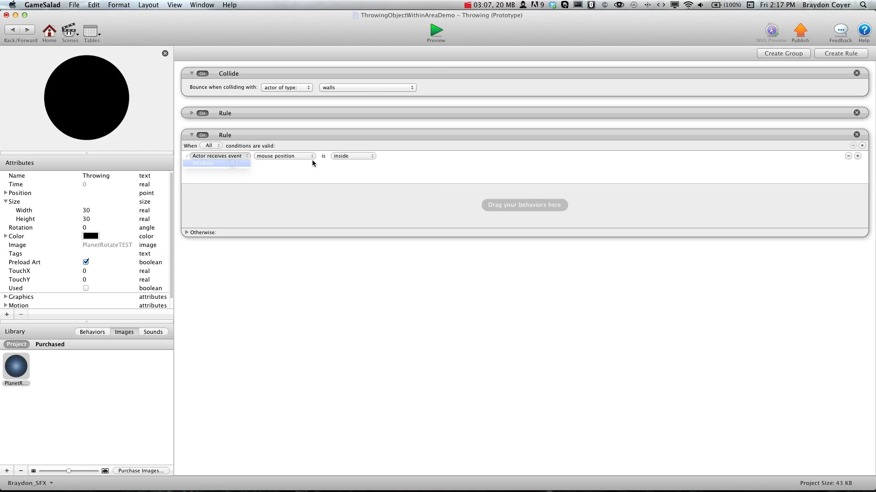
left_click(218, 156)
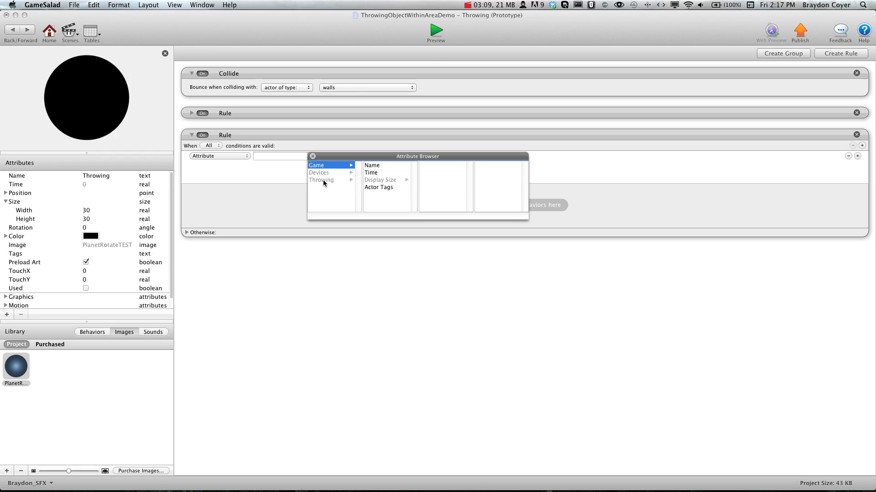
left_click(321, 179)
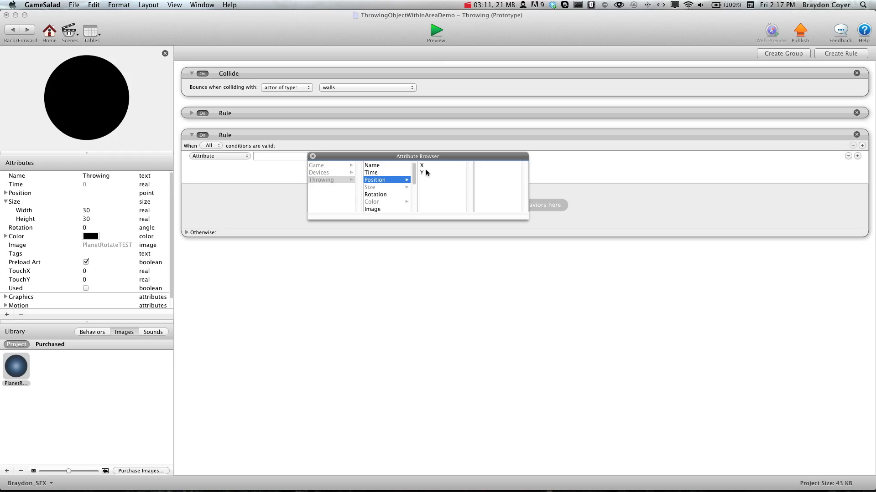
left_click(422, 165)
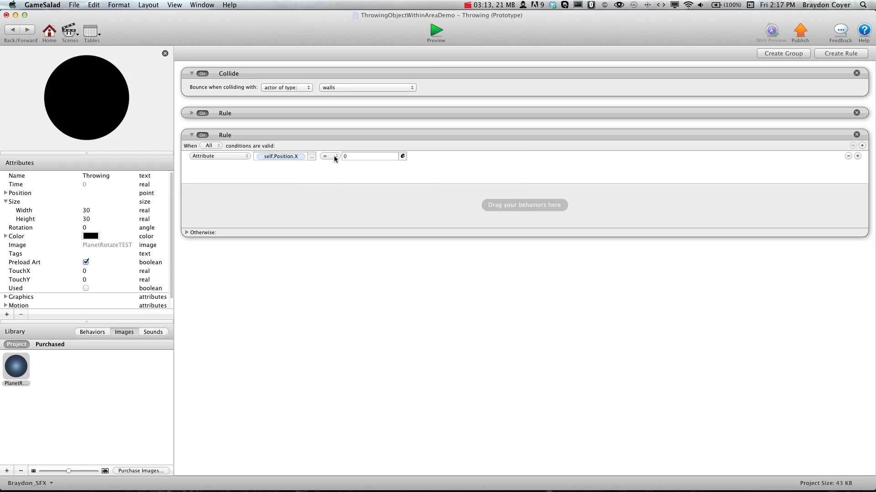
left_click(329, 155)
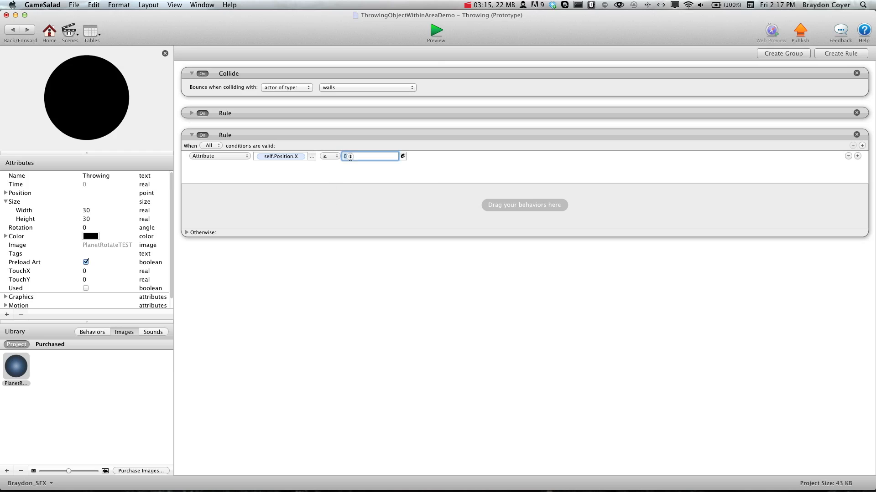
type("24")
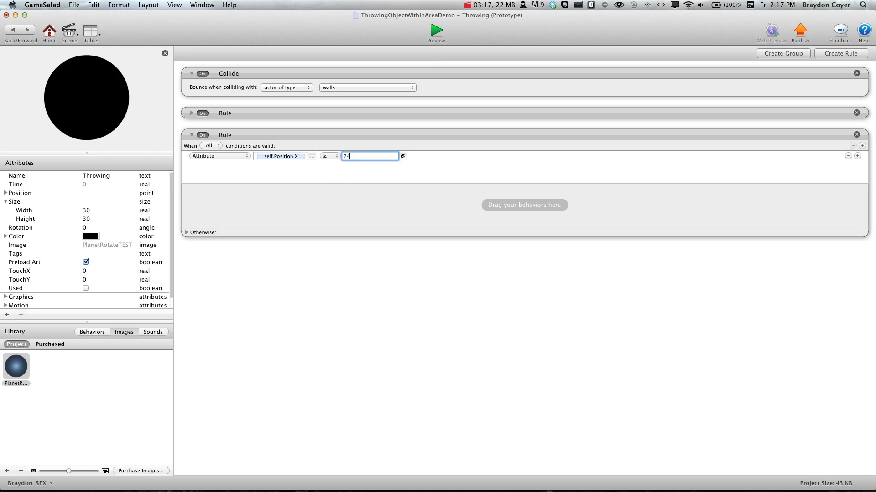
type("0")
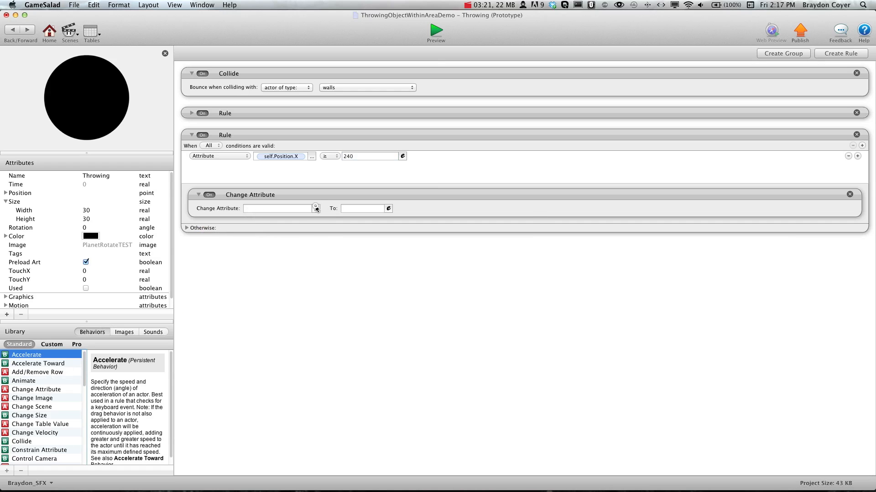
- Have the rule change self.Used to true, then collapse the finished boundary rule
left_click(316, 208)
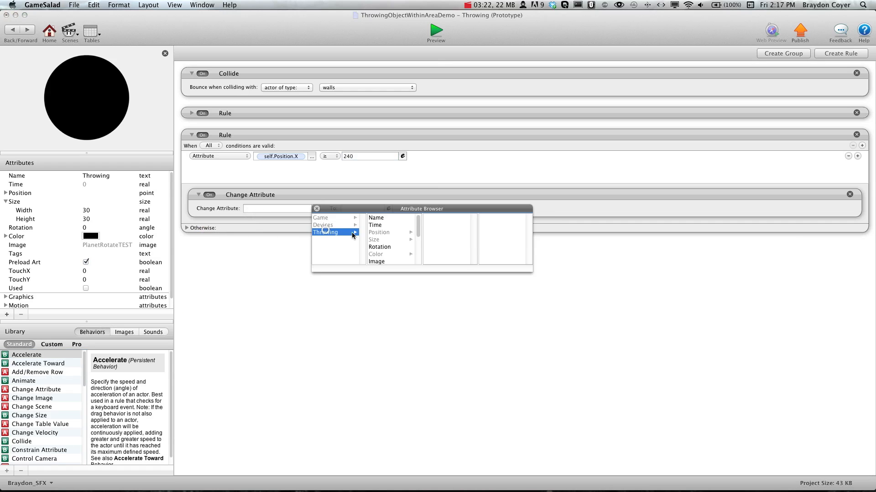
scroll("down", 3)
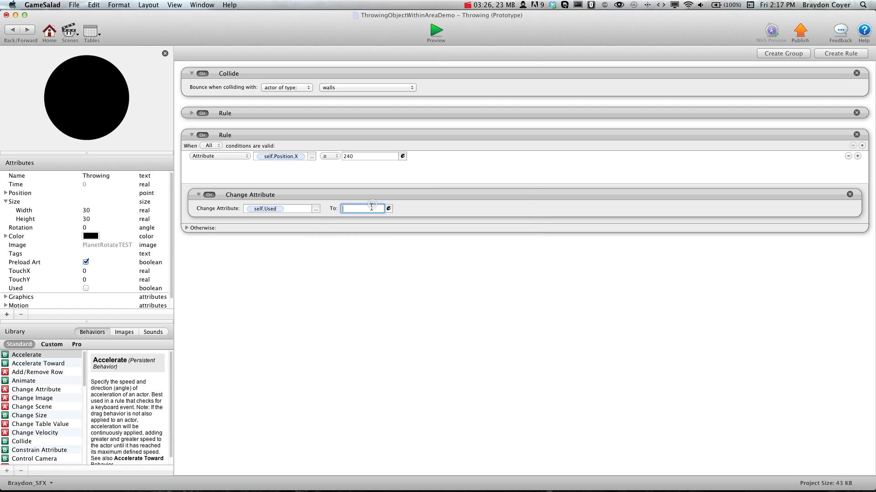
type("true")
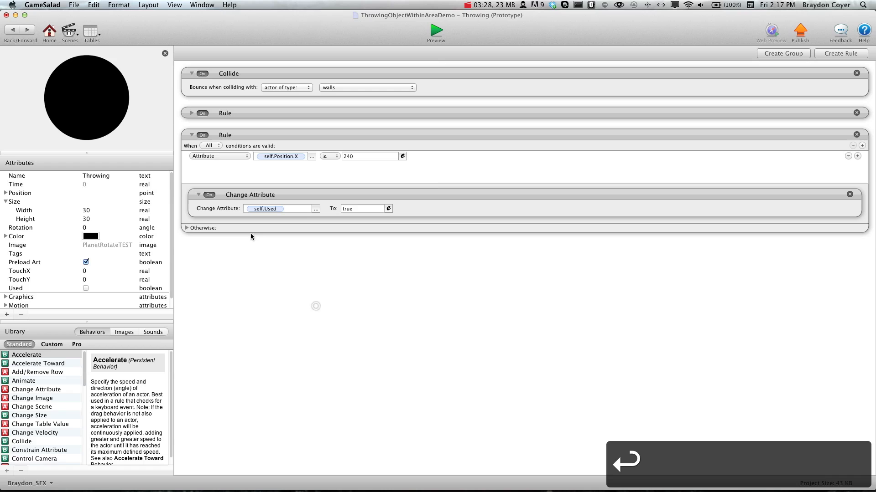
left_click(192, 135)
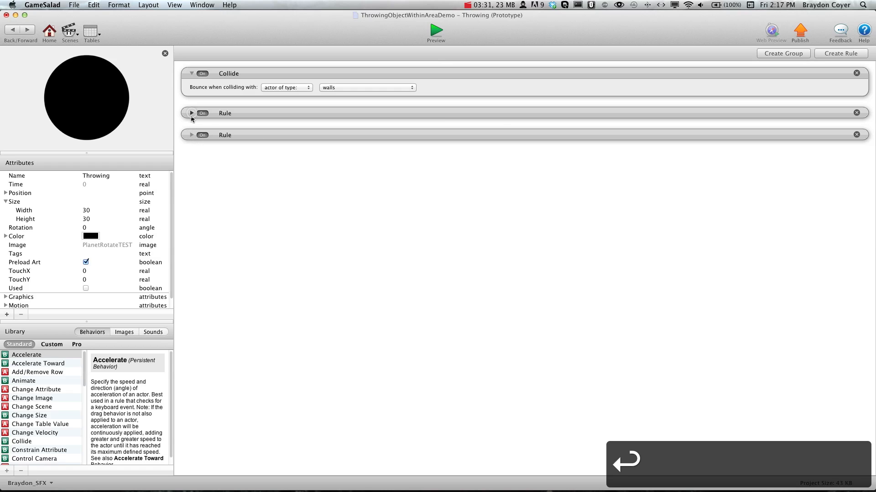
- Set the touch rule's X value to 240 and add an attribute condition self.Used is false, then fold it
left_click(191, 113)
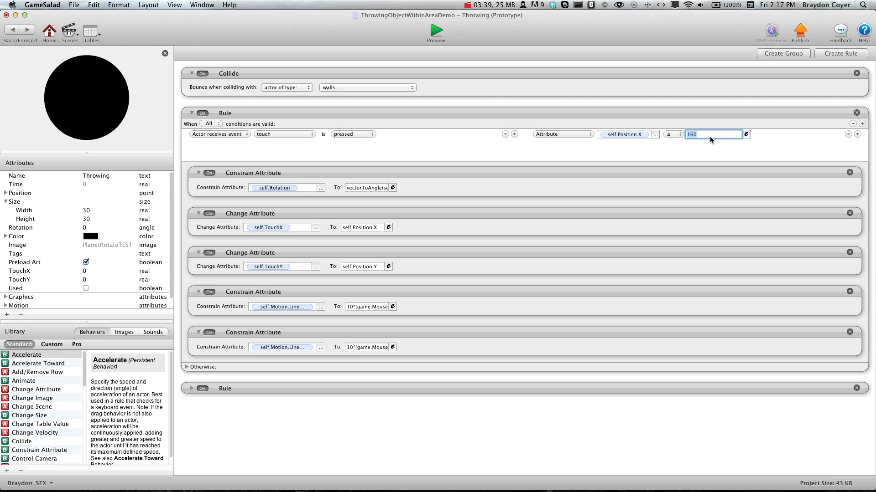
type("240")
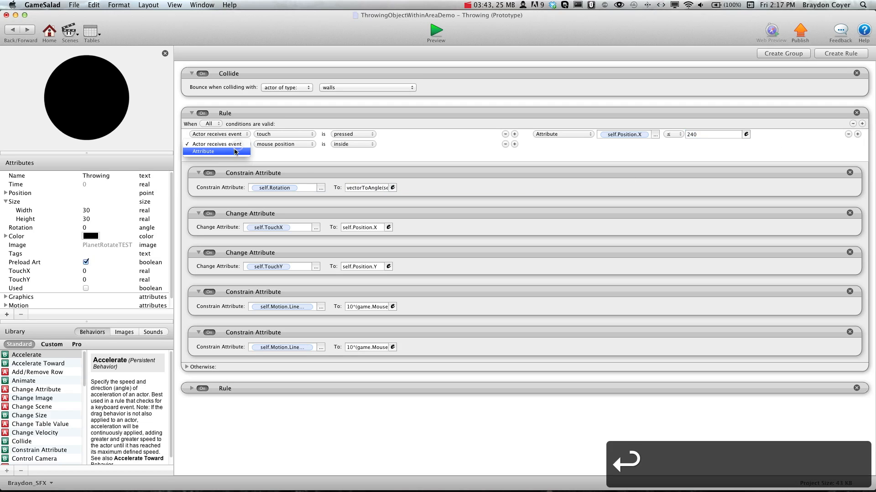
left_click(203, 152)
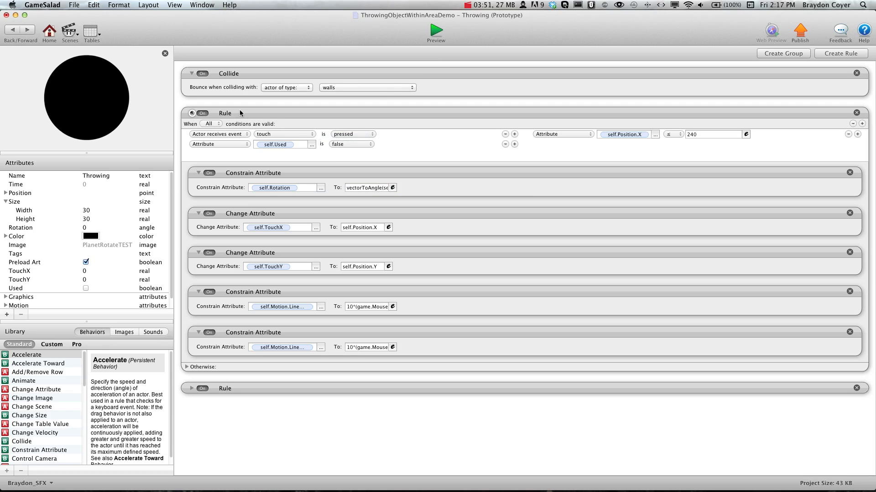
left_click(436, 29)
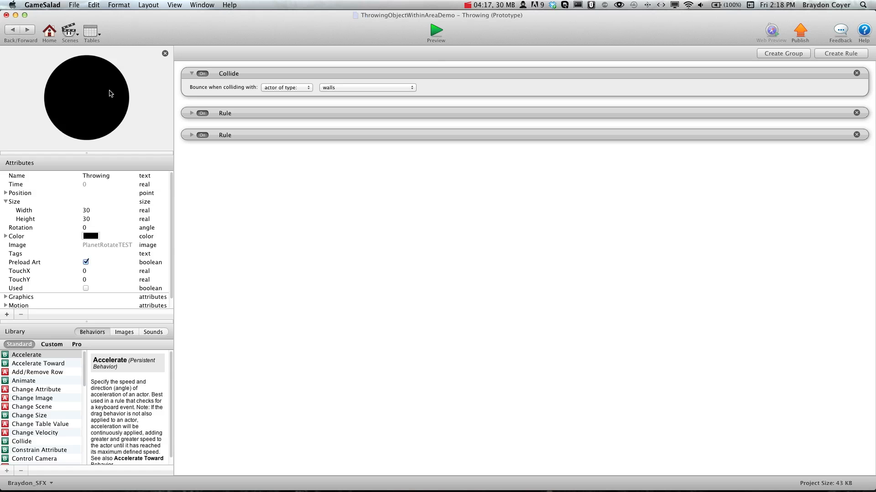
- Switch the touch rule's position check to self.Position.Y with value 160
left_click(192, 113)
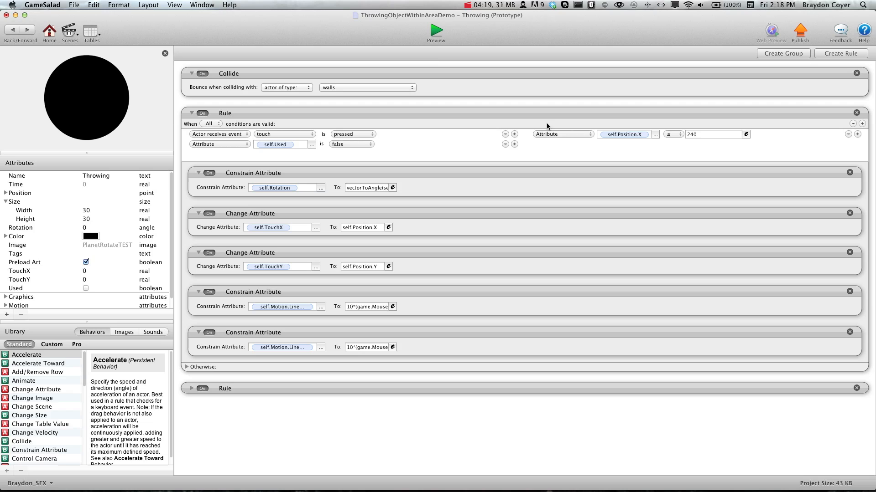
left_click(654, 134)
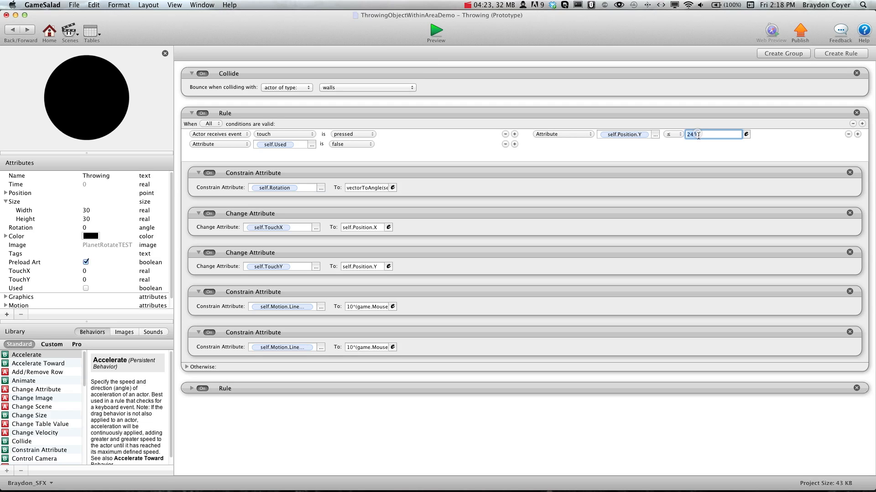
type("160")
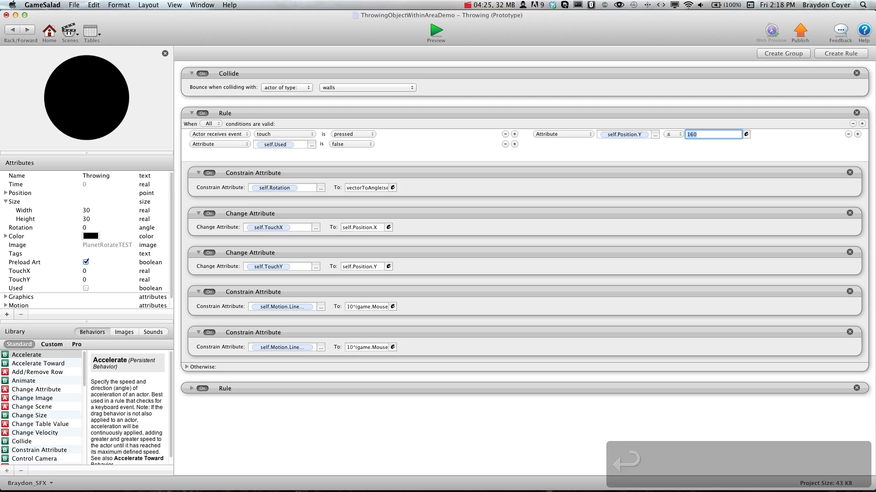
left_click(191, 113)
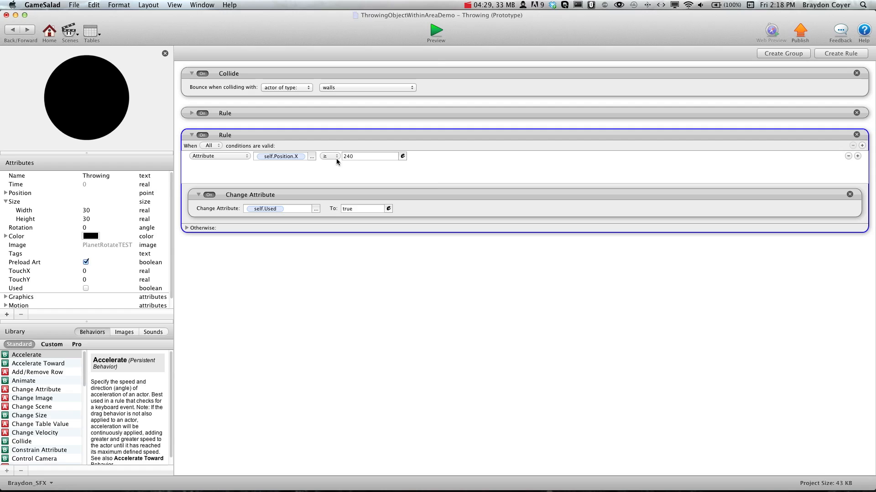
- Switch the Used-flag rule's check to self.Position.Y at least 160 and preview the game
left_click(312, 156)
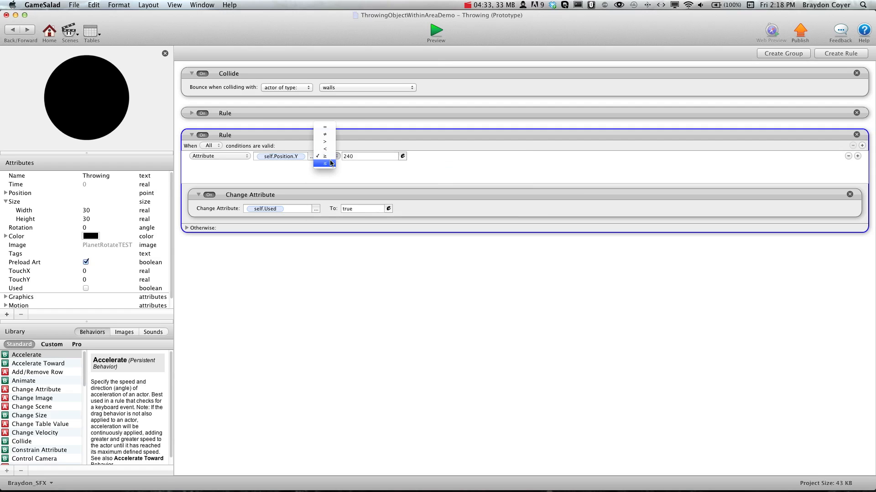
left_click(325, 162)
type("160")
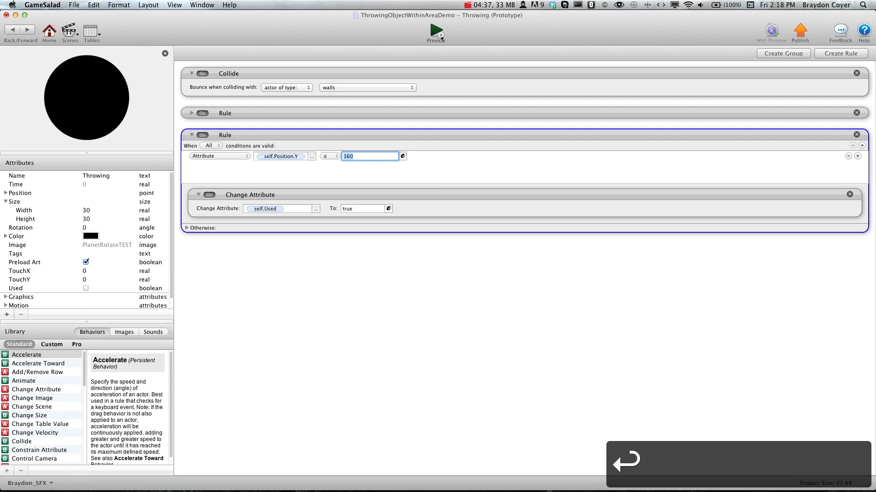
left_click(435, 31)
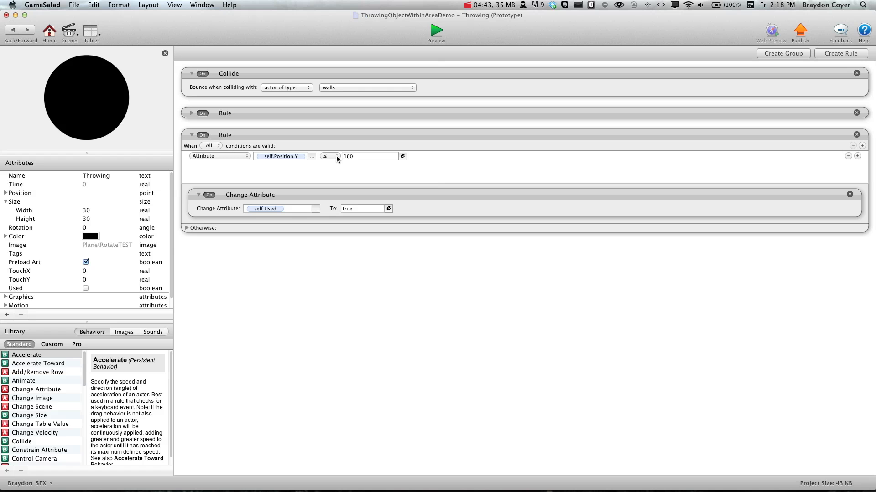
left_click(329, 156)
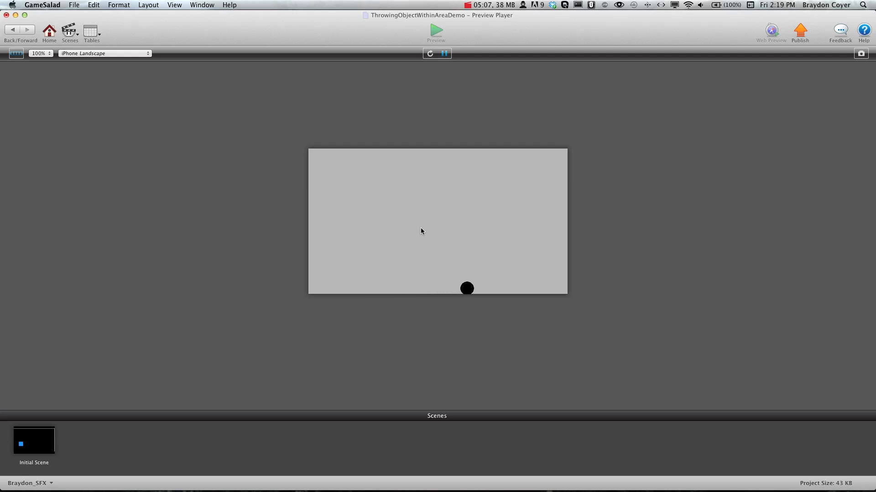
mouse_move(353, 191)
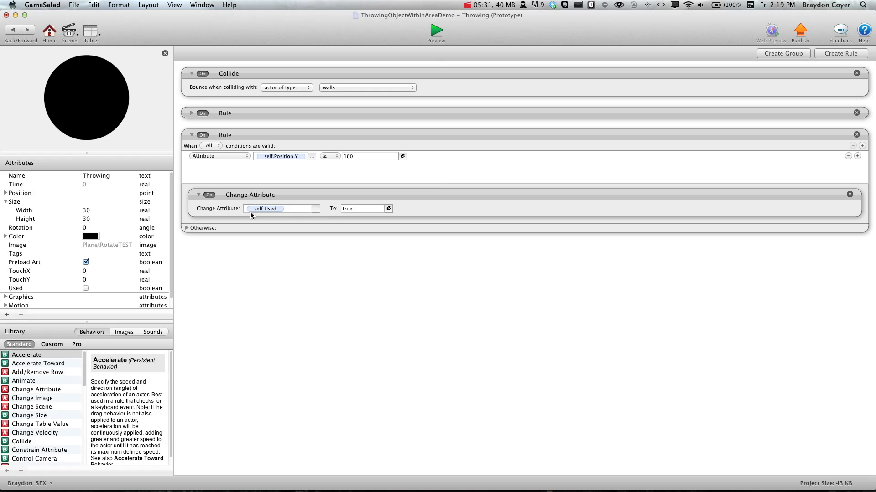
- Collapse the Used-flag boundary rule to its header
left_click(192, 135)
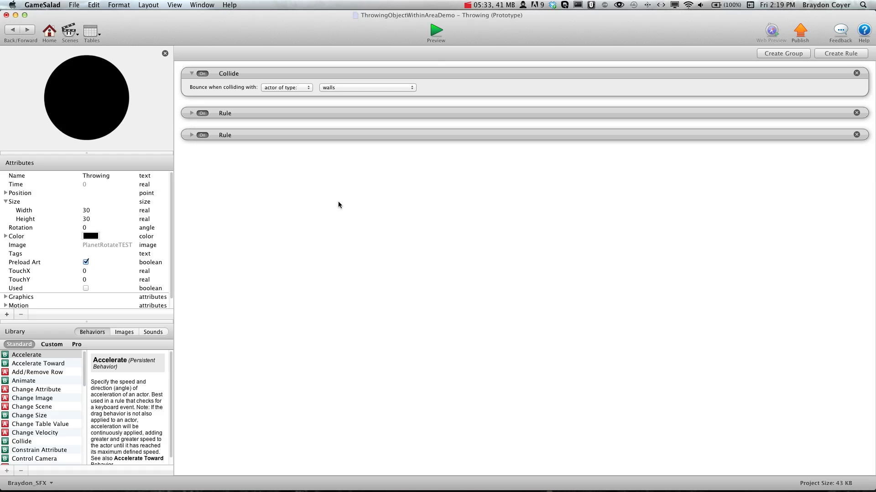
mouse_move(316, 204)
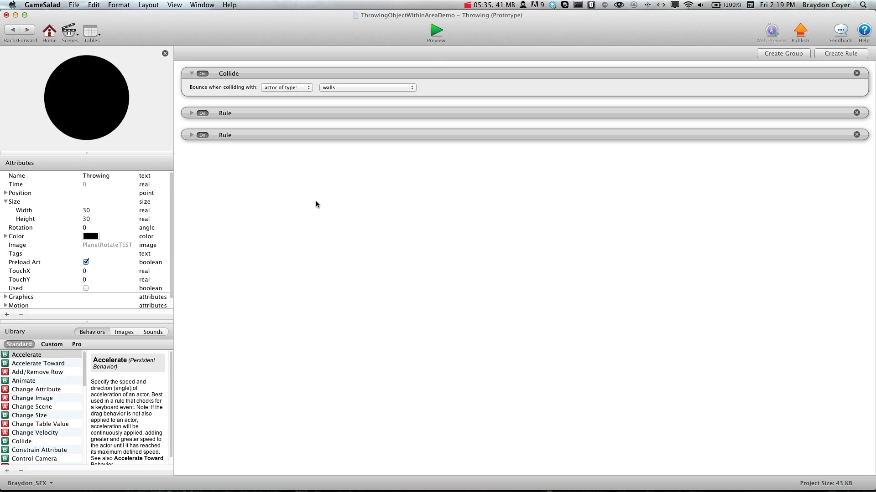